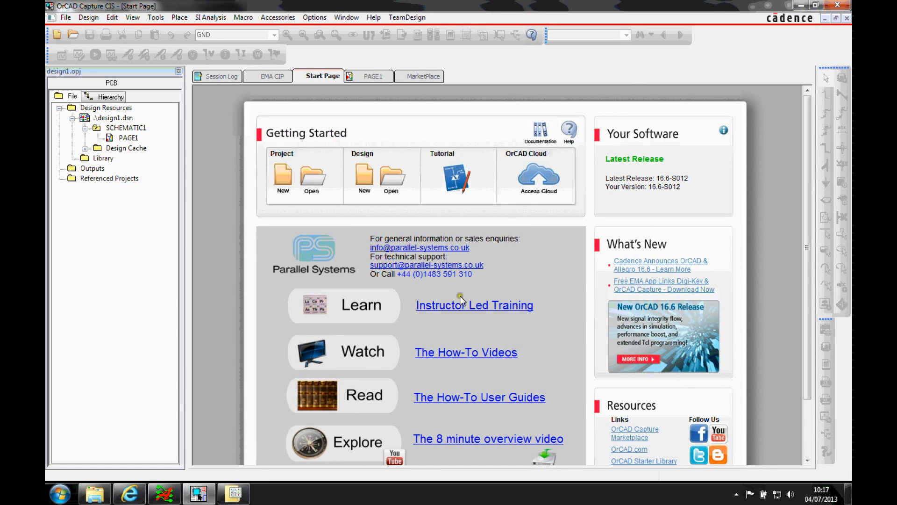
{"action": "mouse_move", "coordinate": [511, 326]}
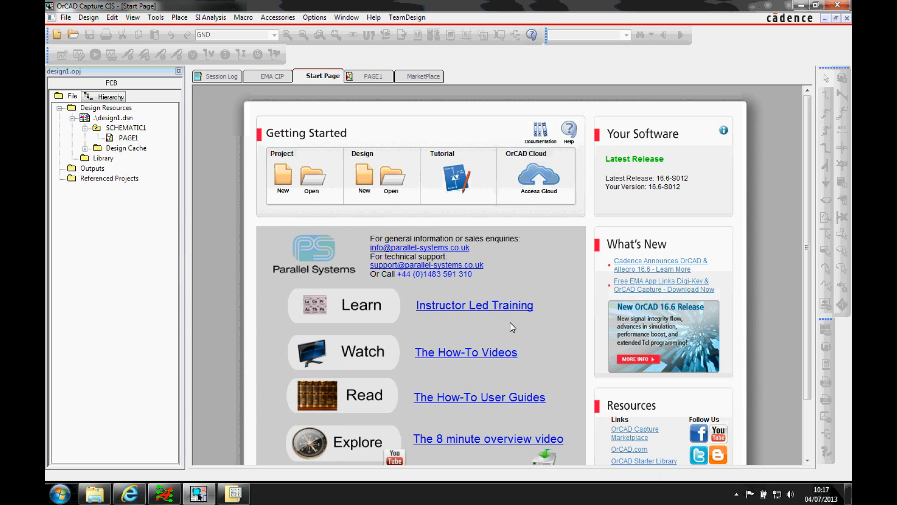
{"action": "mouse_move", "coordinate": [522, 318]}
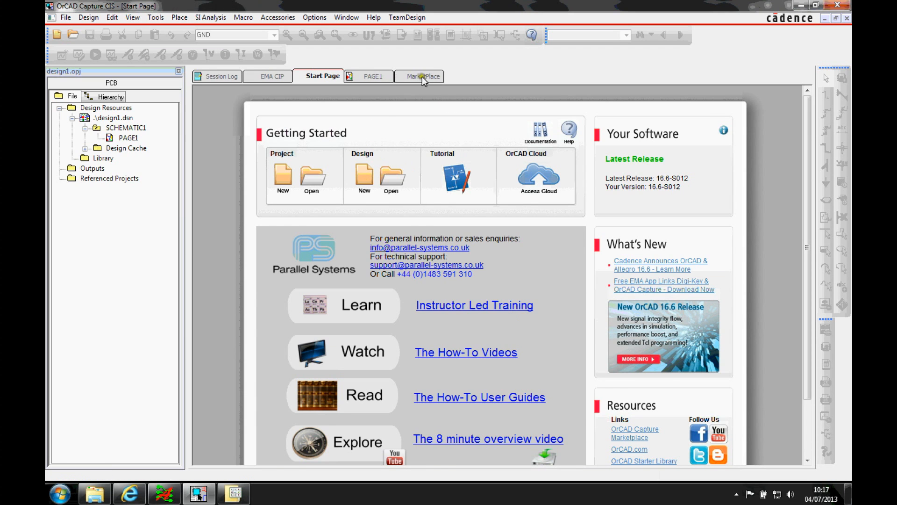
Step: Browse the MarketPlace list of OrCAD Apps products, then return to the PAGE1 schematic
{"action": "left_click", "coordinate": [423, 75]}
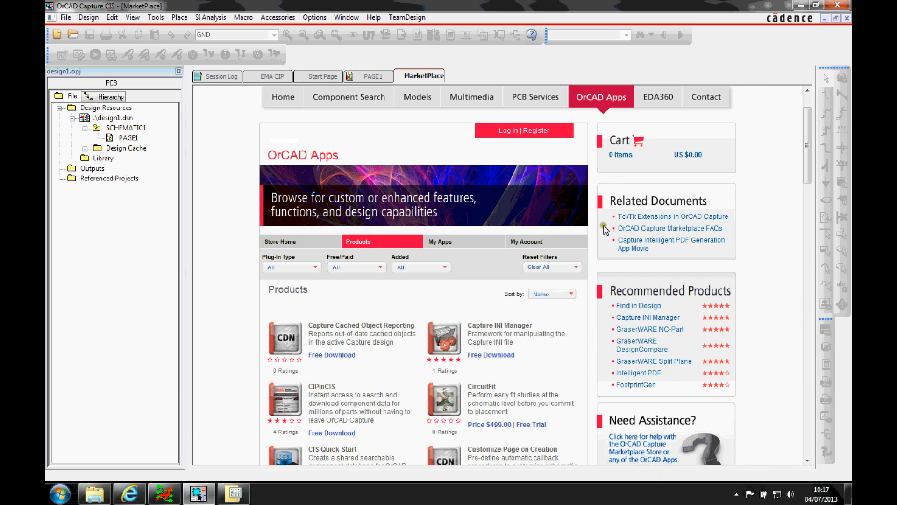
{"action": "mouse_move", "coordinate": [428, 139]}
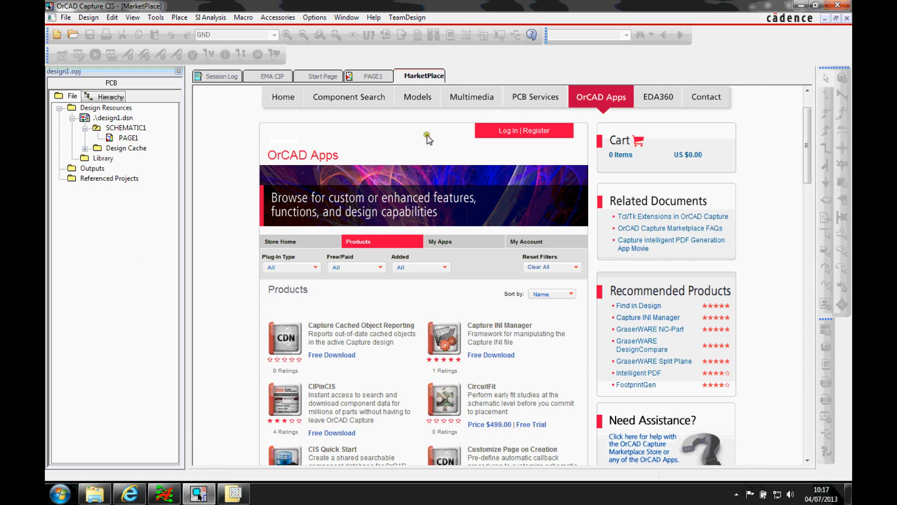
{"action": "scroll", "scroll_direction": "down", "scroll_amount": 3}
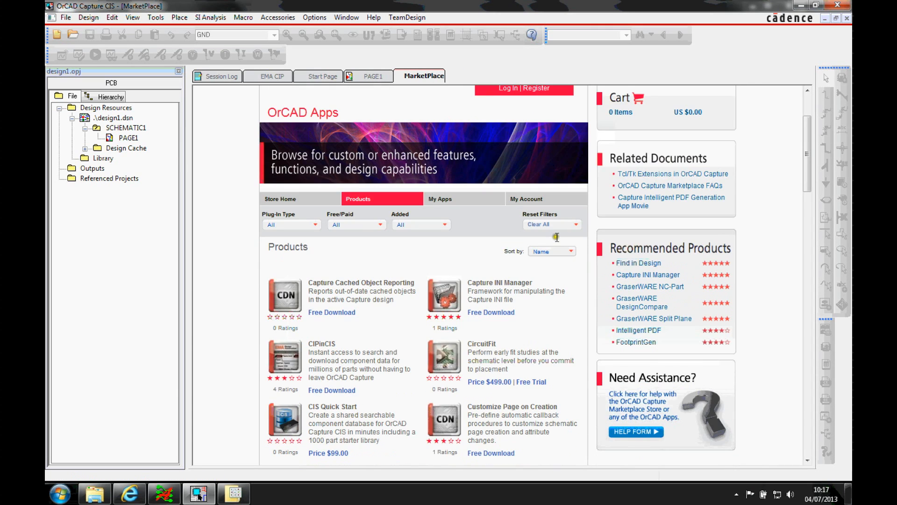
{"action": "scroll", "scroll_direction": "down", "scroll_amount": 3}
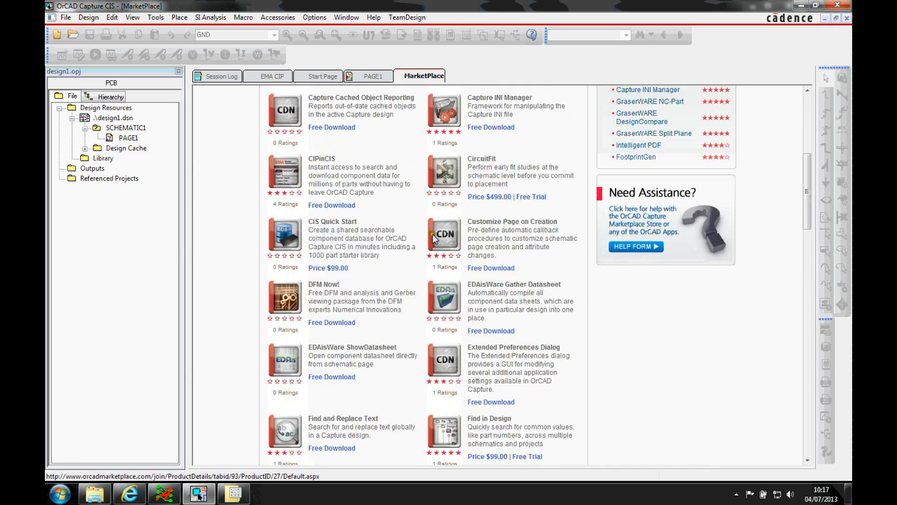
{"action": "left_click", "coordinate": [373, 75]}
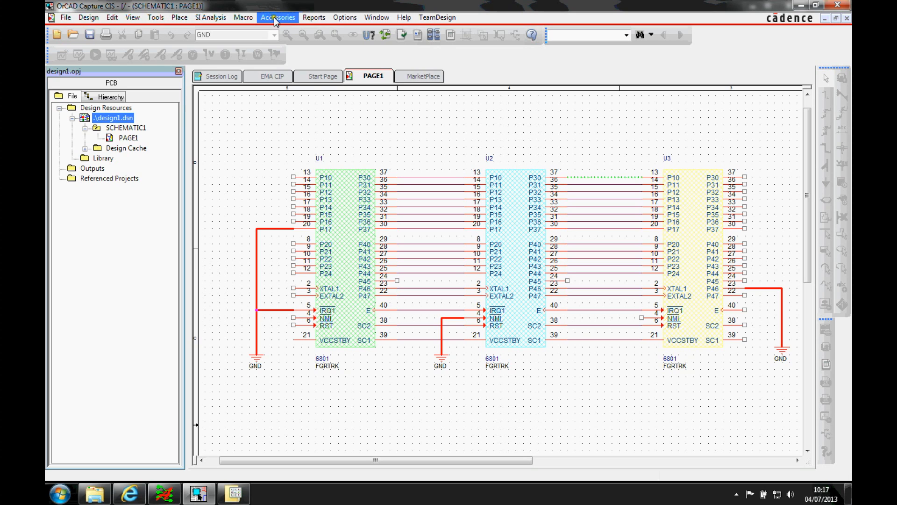
Step: Launch the Tcl/Tk Applications Dashboard from Accessories > Cadence Tcl/Tk Utilities
{"action": "left_click", "coordinate": [277, 17]}
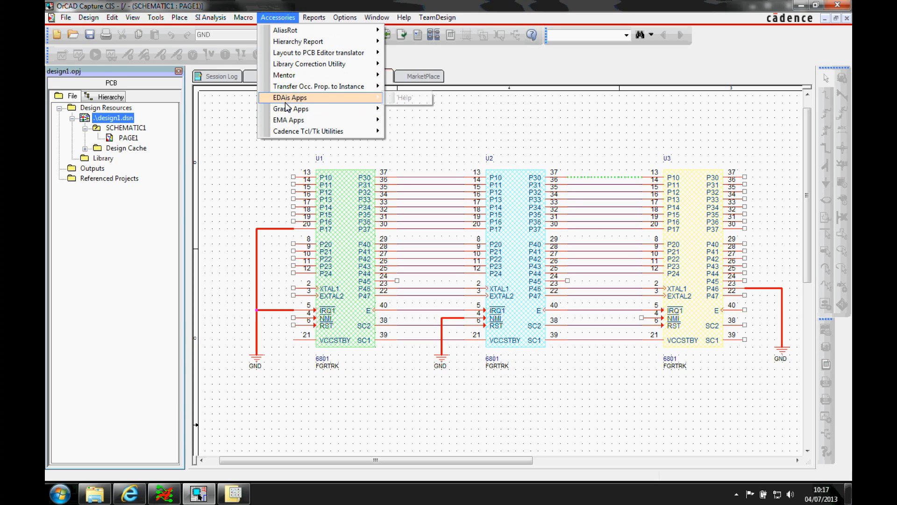
{"action": "mouse_move", "coordinate": [291, 109]}
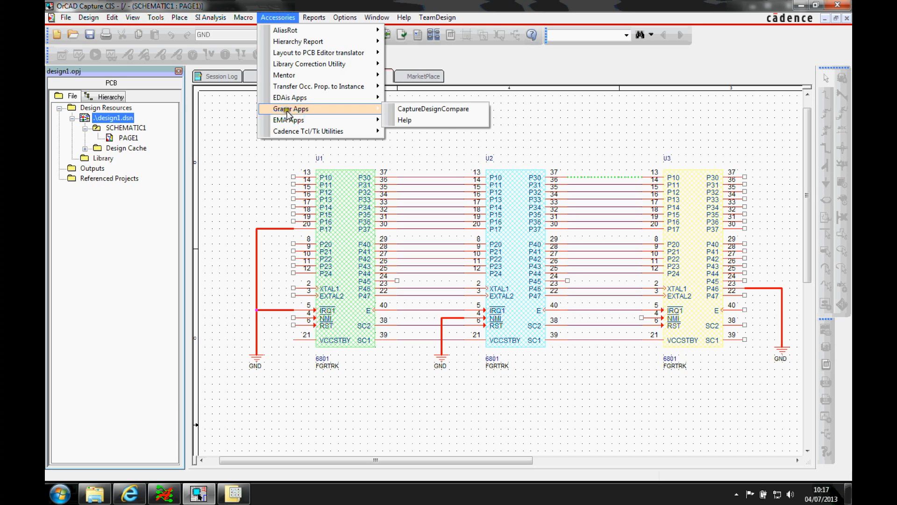
{"action": "mouse_move", "coordinate": [307, 131]}
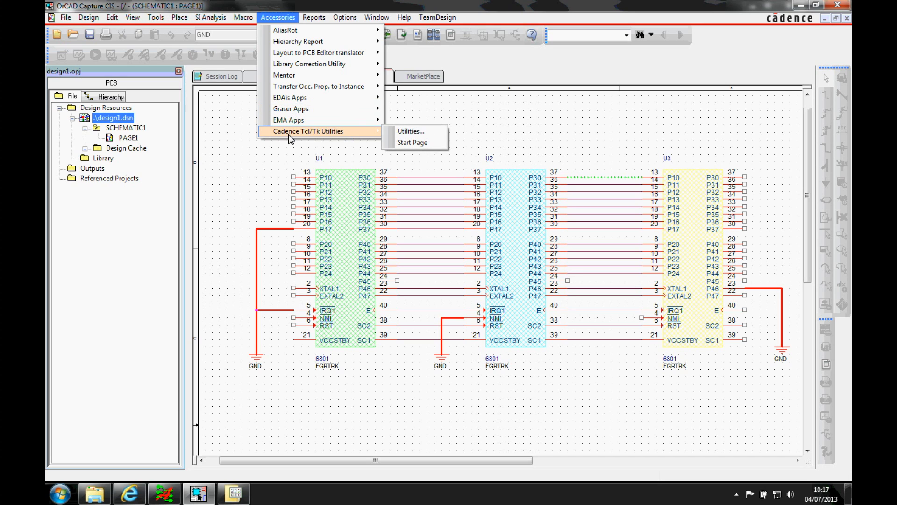
{"action": "mouse_move", "coordinate": [409, 132]}
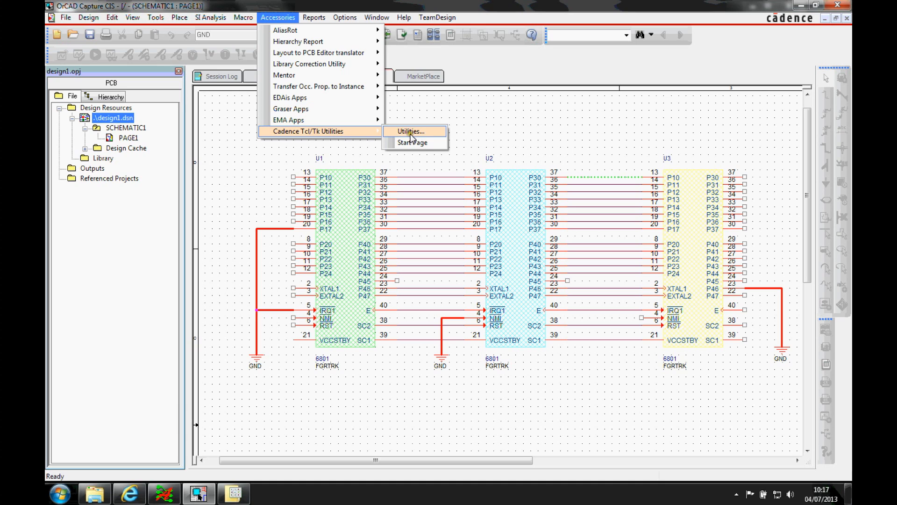
{"action": "left_click", "coordinate": [410, 131]}
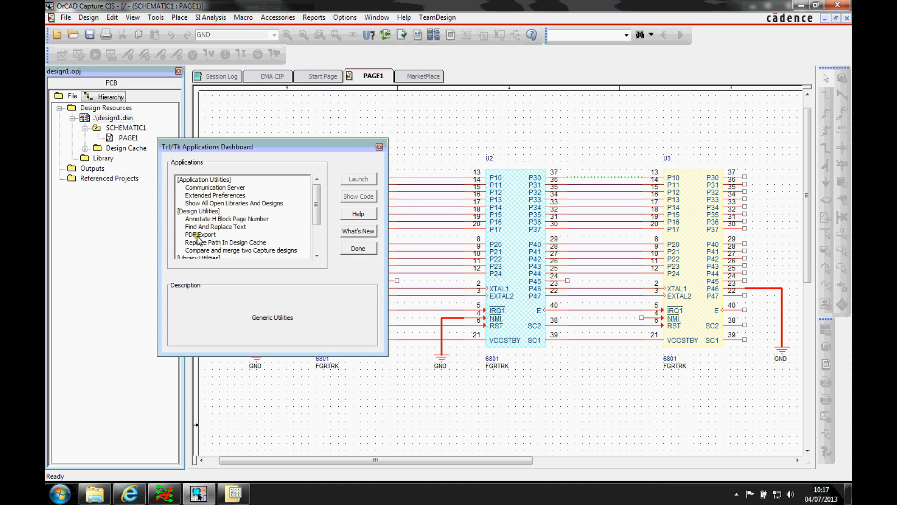
Step: Select Find And Replace Text, then PDF Export to show its export-to-PDF description
{"action": "left_click", "coordinate": [216, 226]}
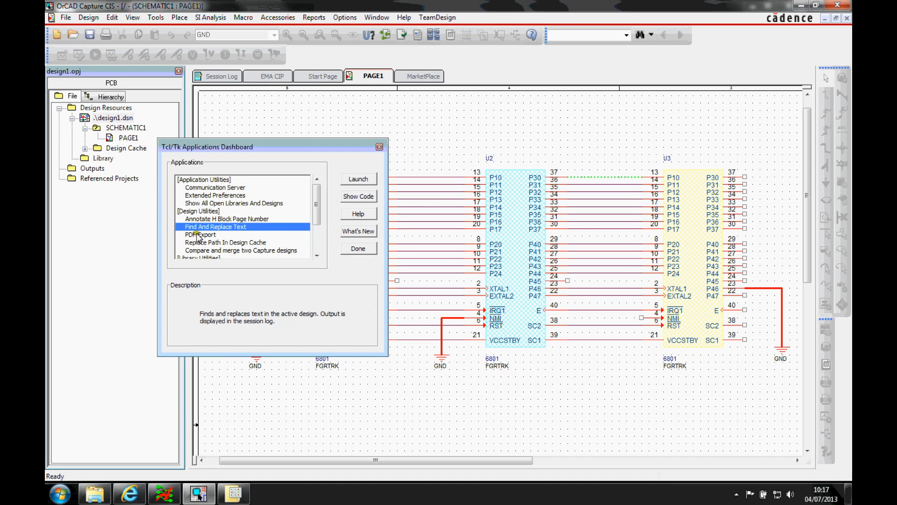
{"action": "left_click", "coordinate": [200, 235]}
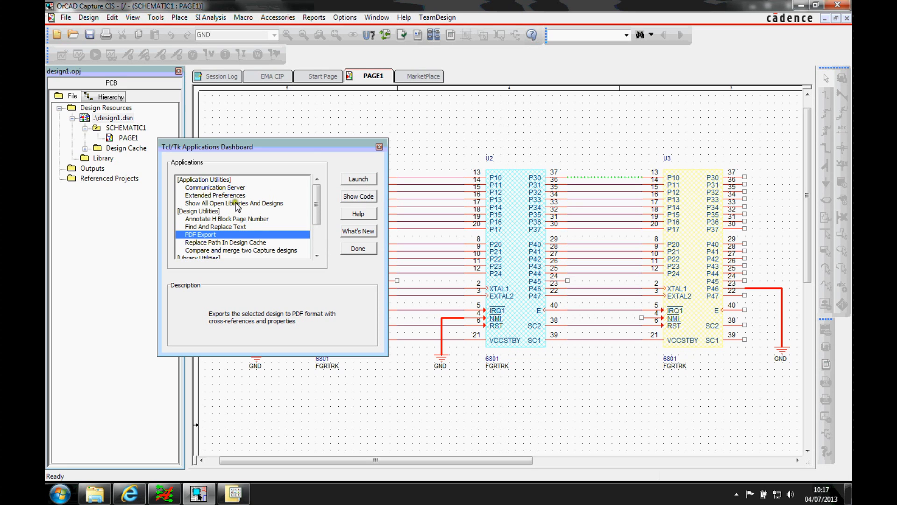